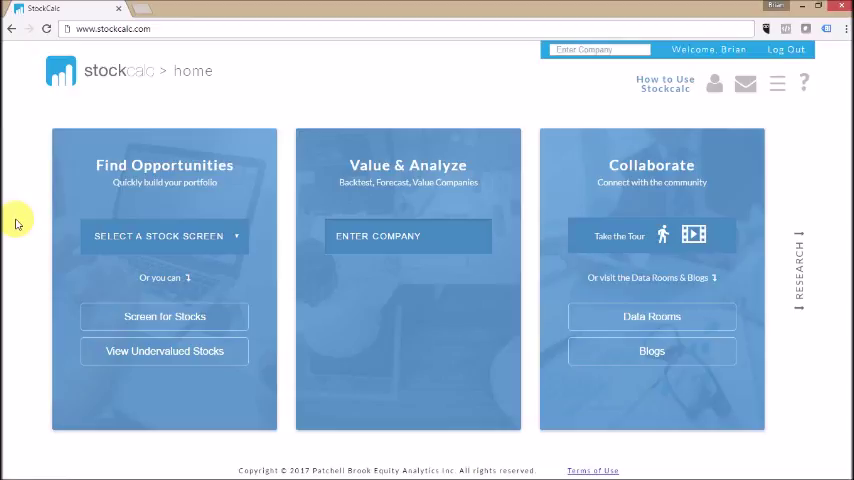
mouse_move(4, 362)
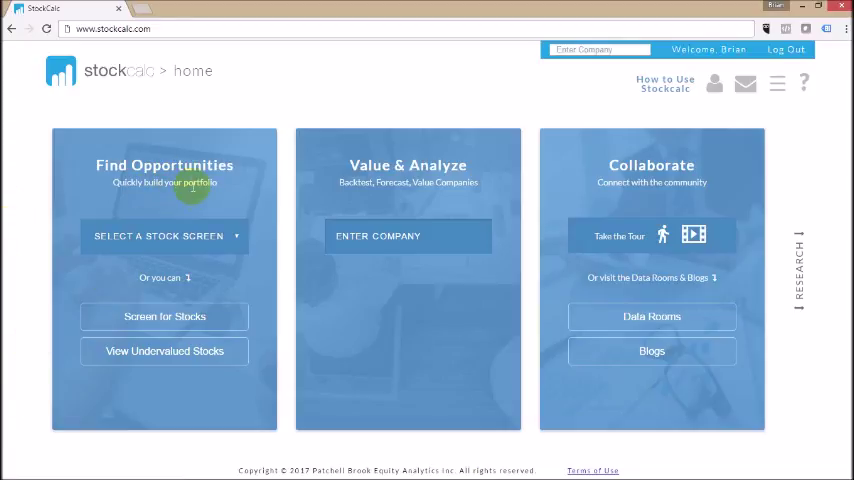
mouse_move(396, 172)
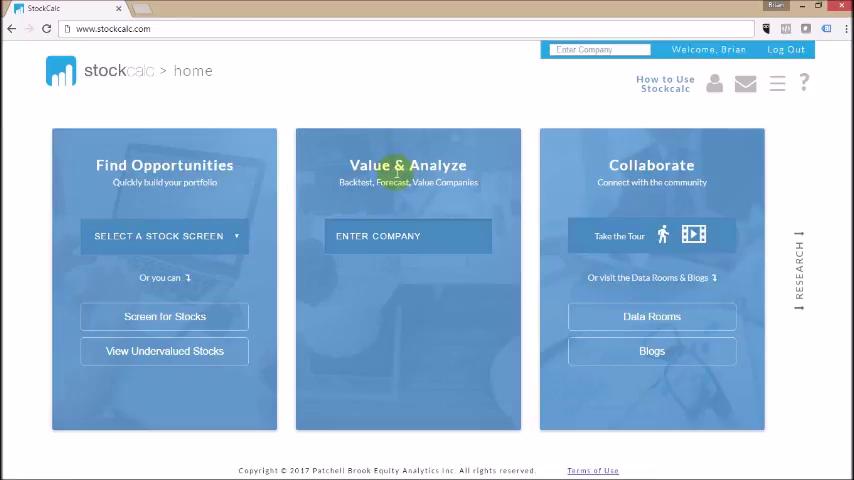
mouse_move(532, 178)
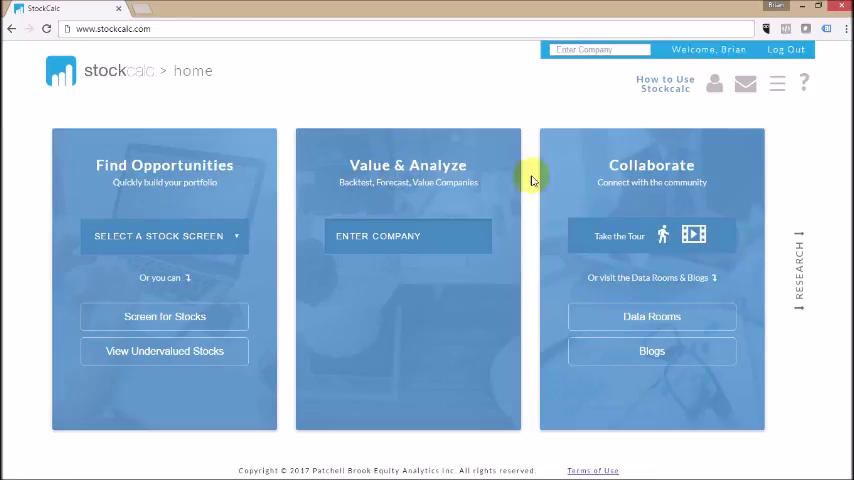
mouse_move(648, 176)
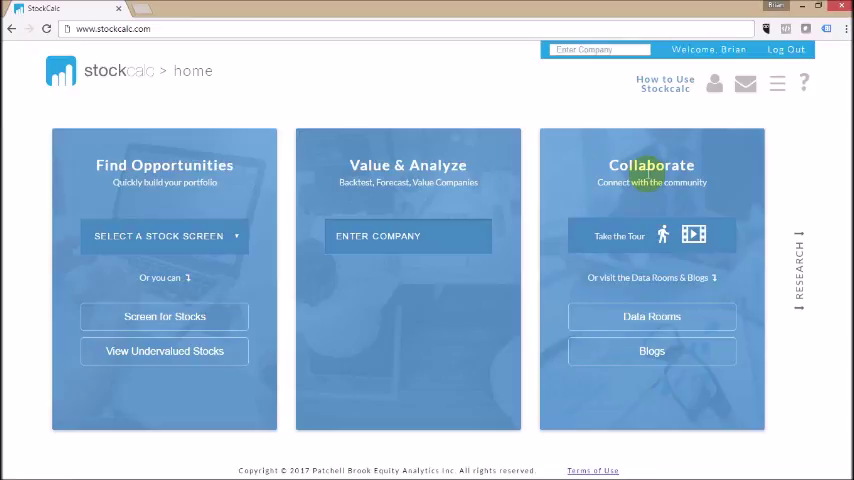
mouse_move(176, 166)
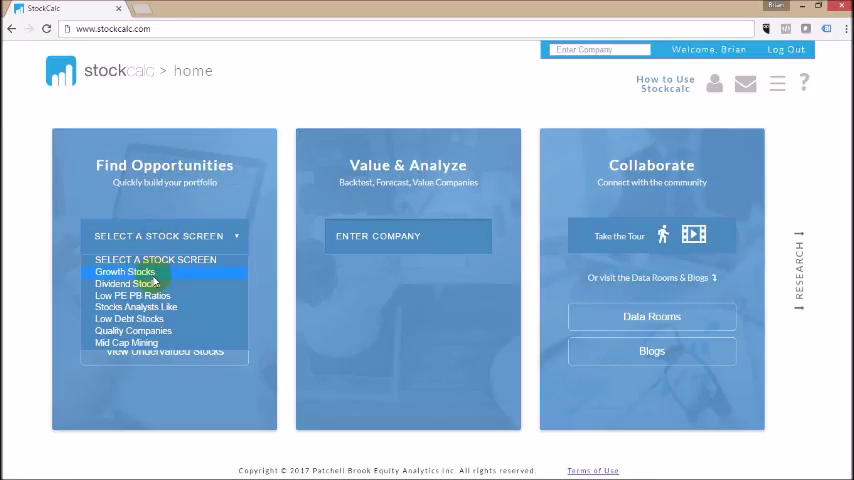
mouse_move(136, 308)
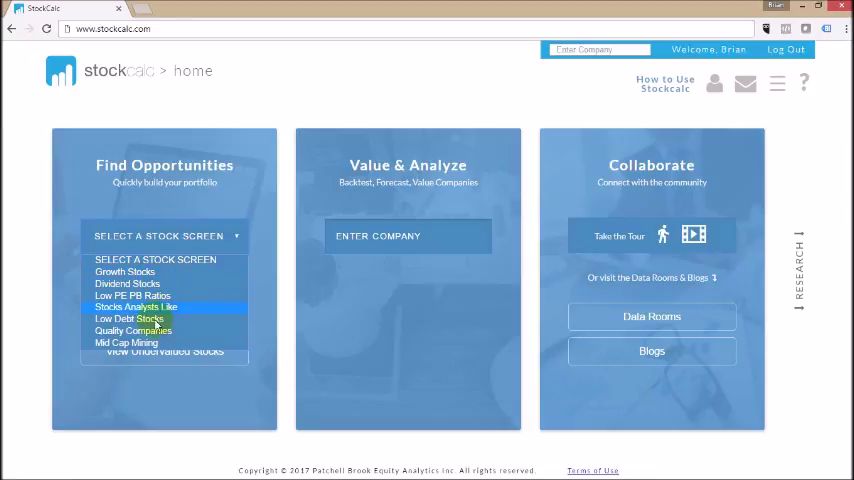
mouse_move(128, 284)
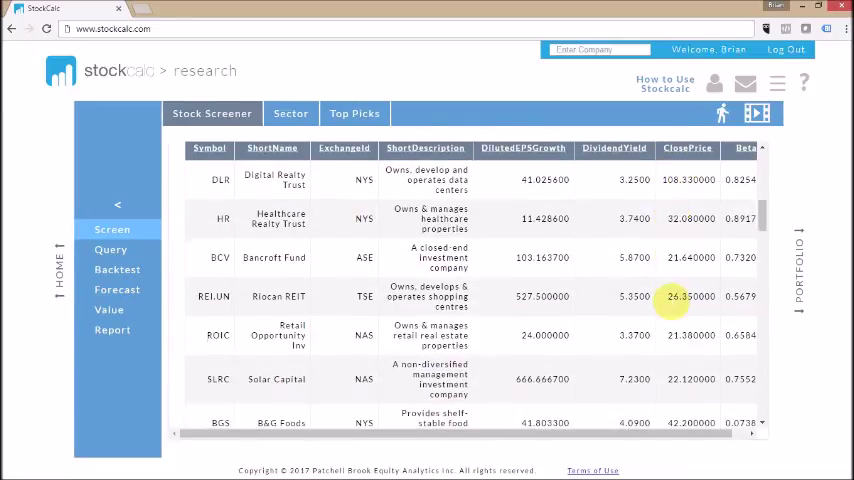
Open Screen for Stocks and scroll through the custom screener's exchange, date and criteria fields
scroll(up, 3)
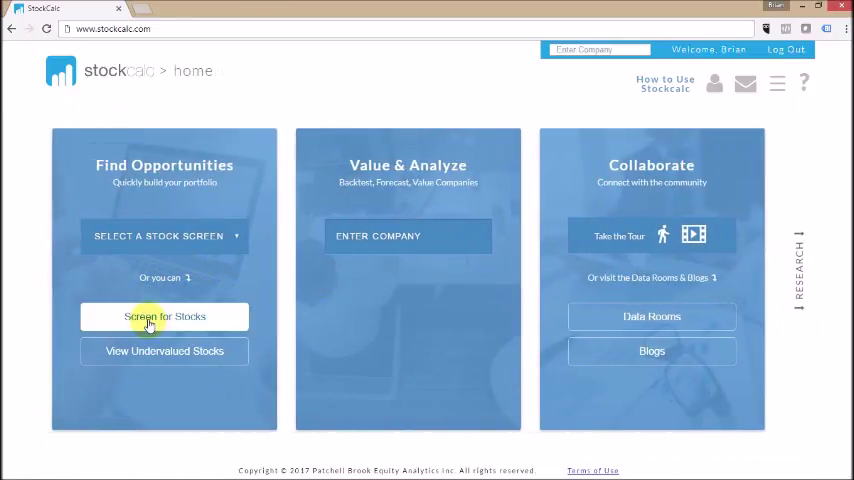
click(164, 316)
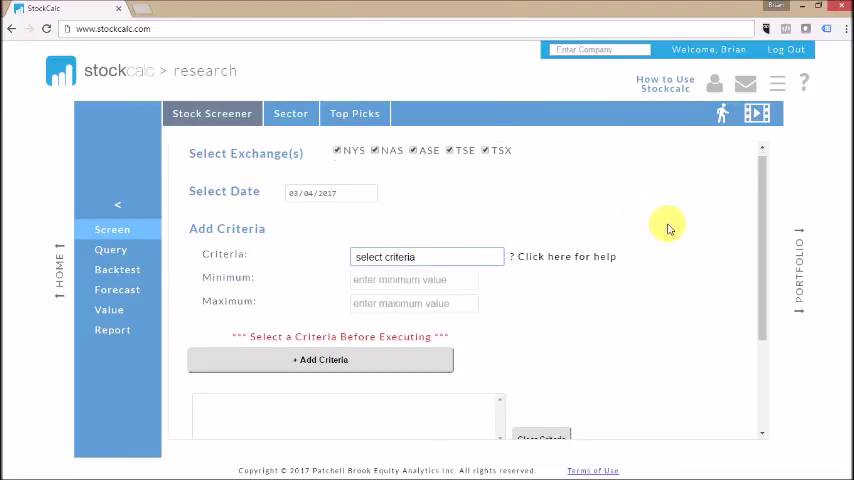
scroll(down, 3)
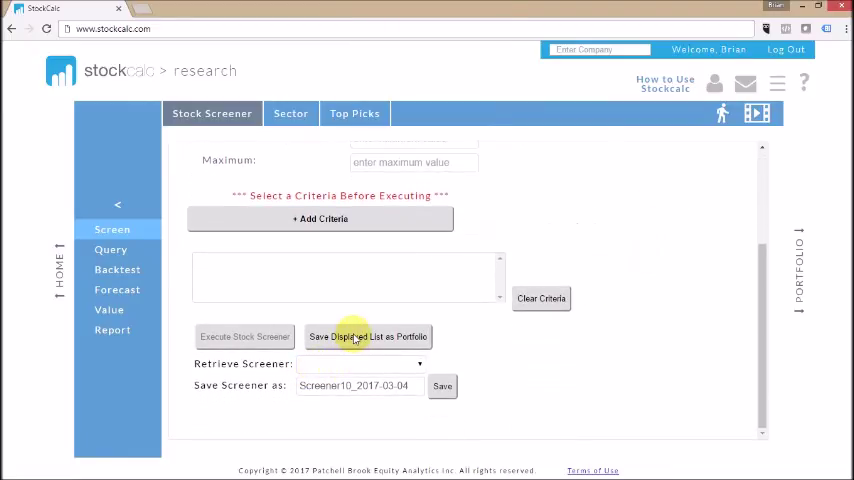
mouse_move(368, 336)
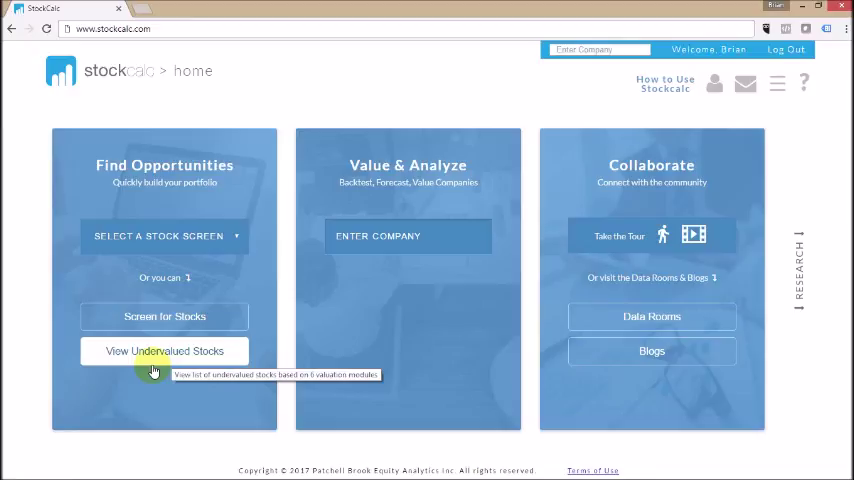
mouse_move(388, 198)
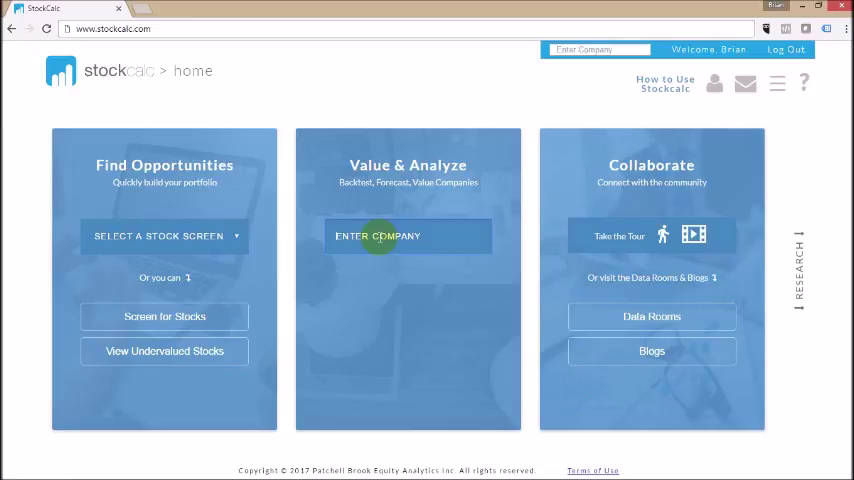
Enter 'jnj', choose Johnson & Johnson NYS, and generate the JNJ:NYS report
text(jnj)
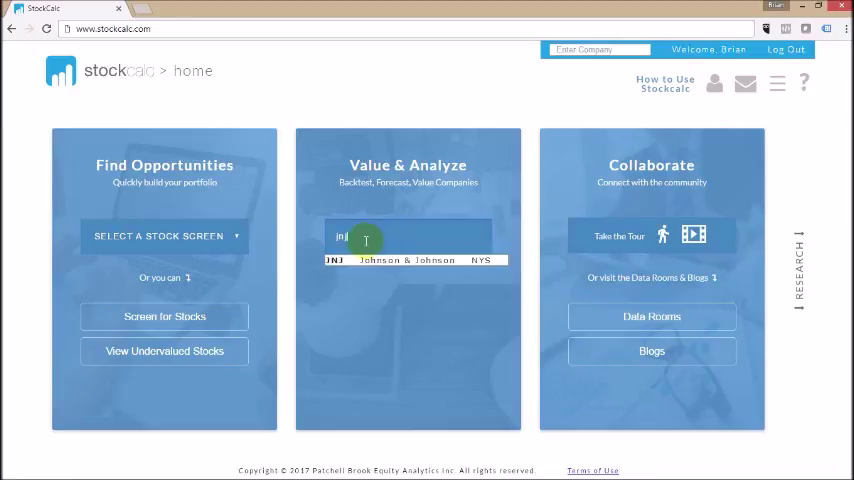
click(404, 260)
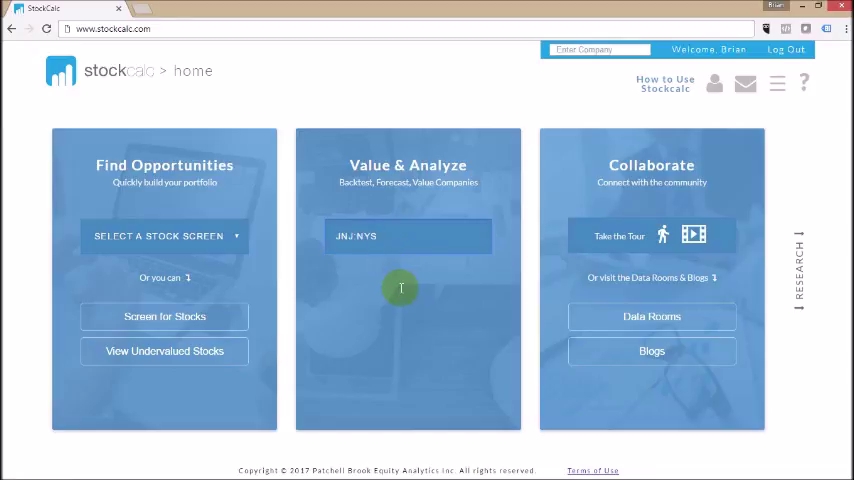
click(408, 236)
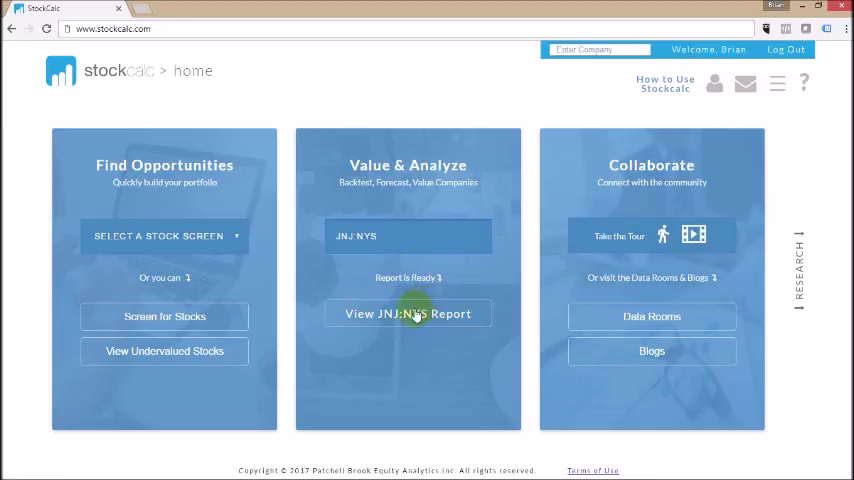
mouse_move(408, 312)
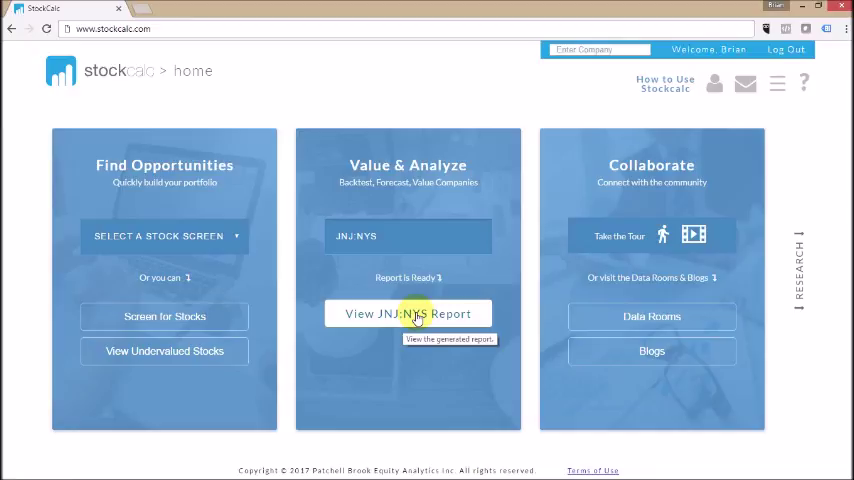
mouse_move(524, 248)
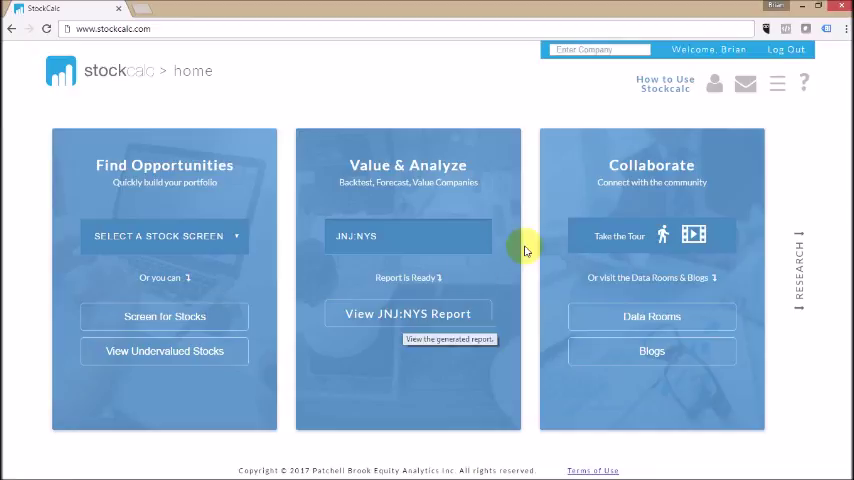
mouse_move(684, 168)
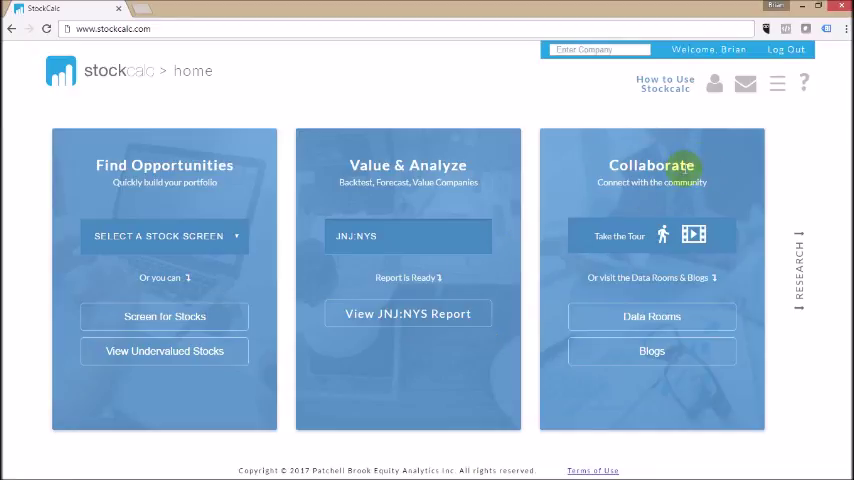
mouse_move(652, 316)
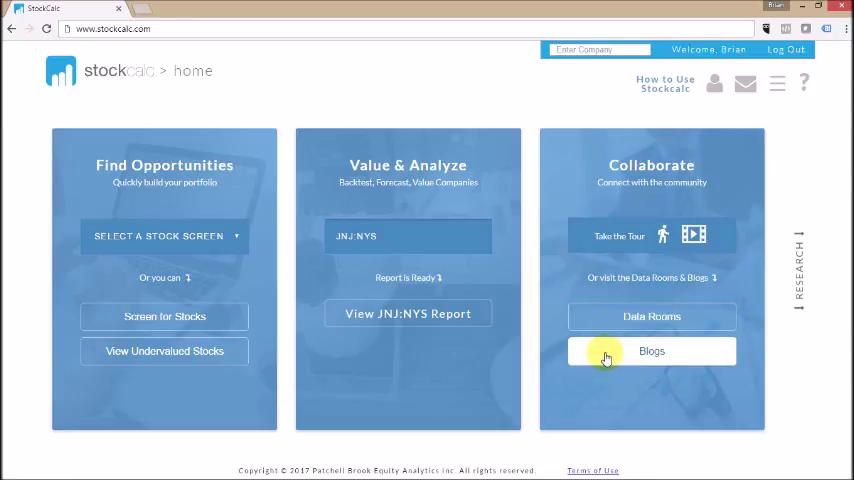
mouse_move(610, 338)
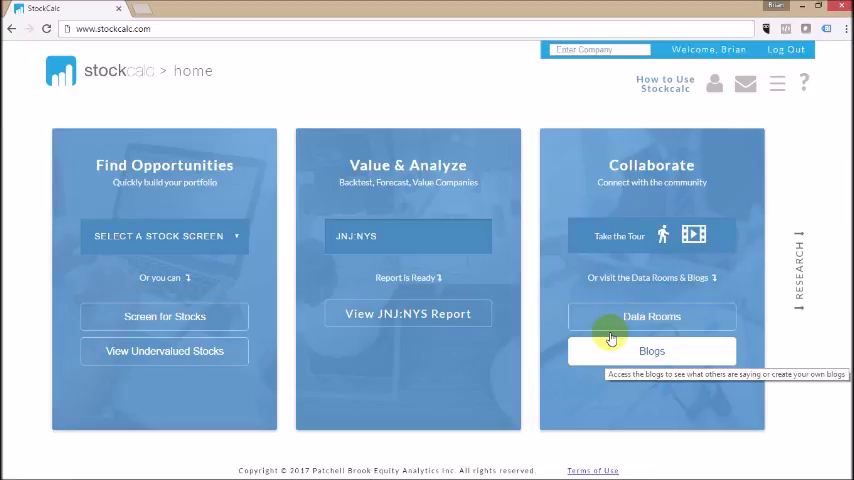
mouse_move(504, 92)
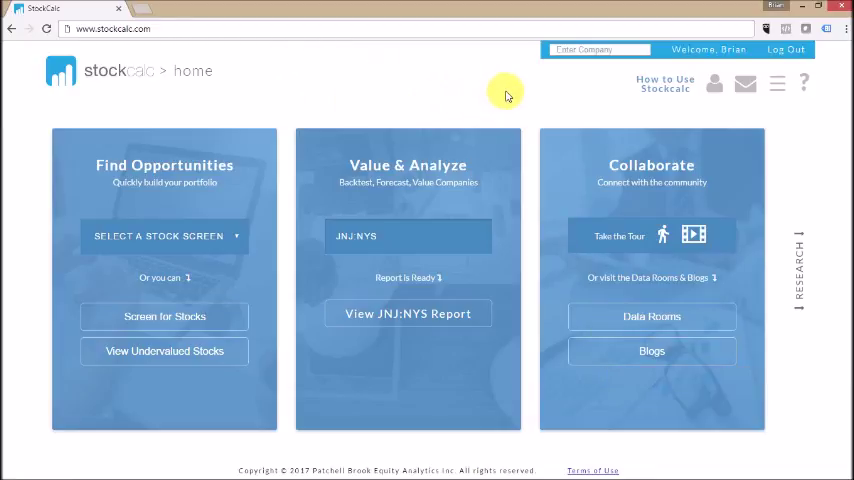